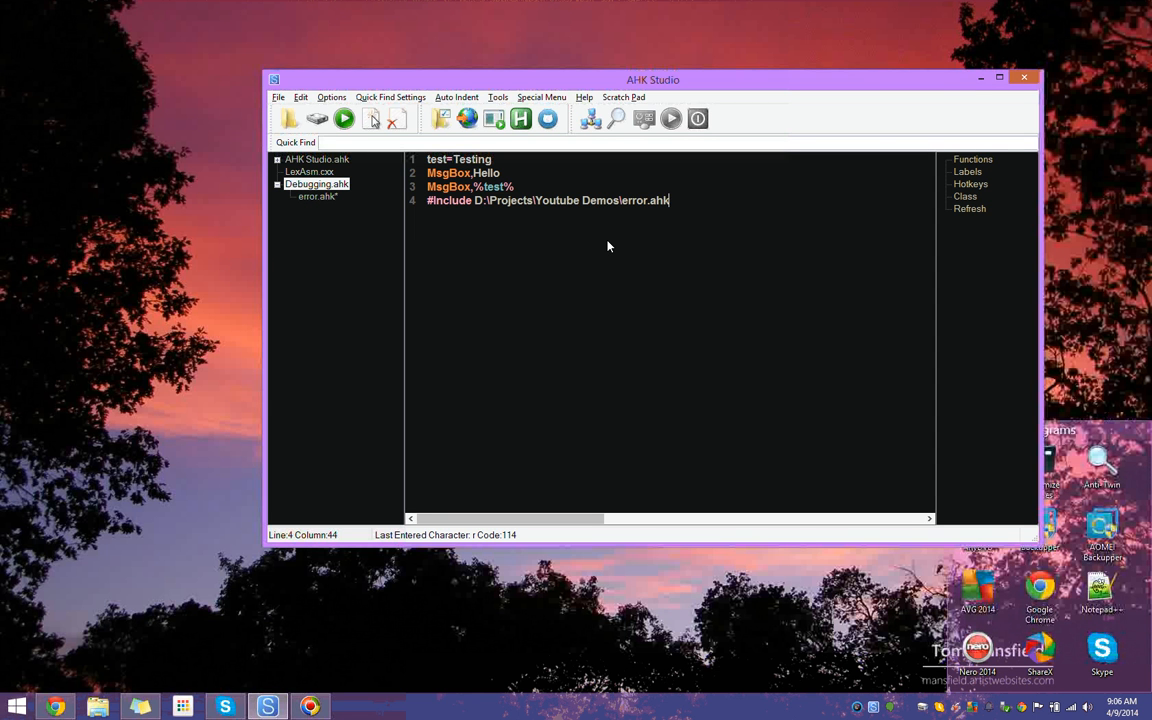
{"action": "mouse_move", "coordinate": [617, 118]}
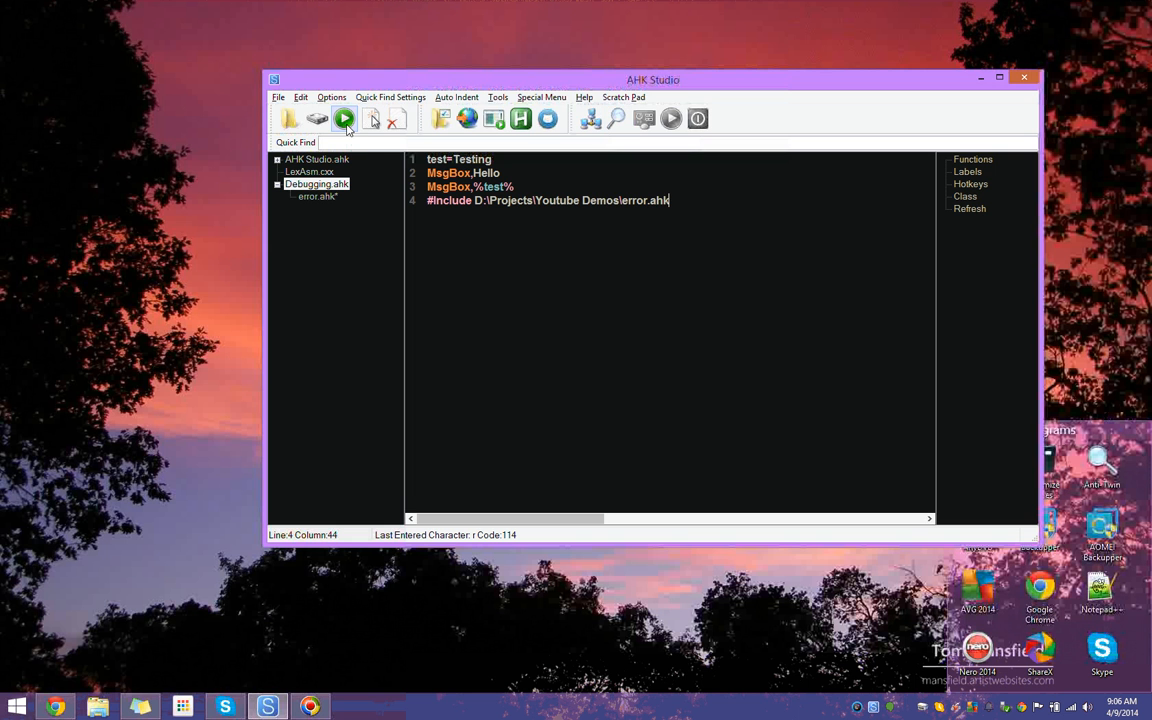
{"action": "mouse_move", "coordinate": [487, 144]}
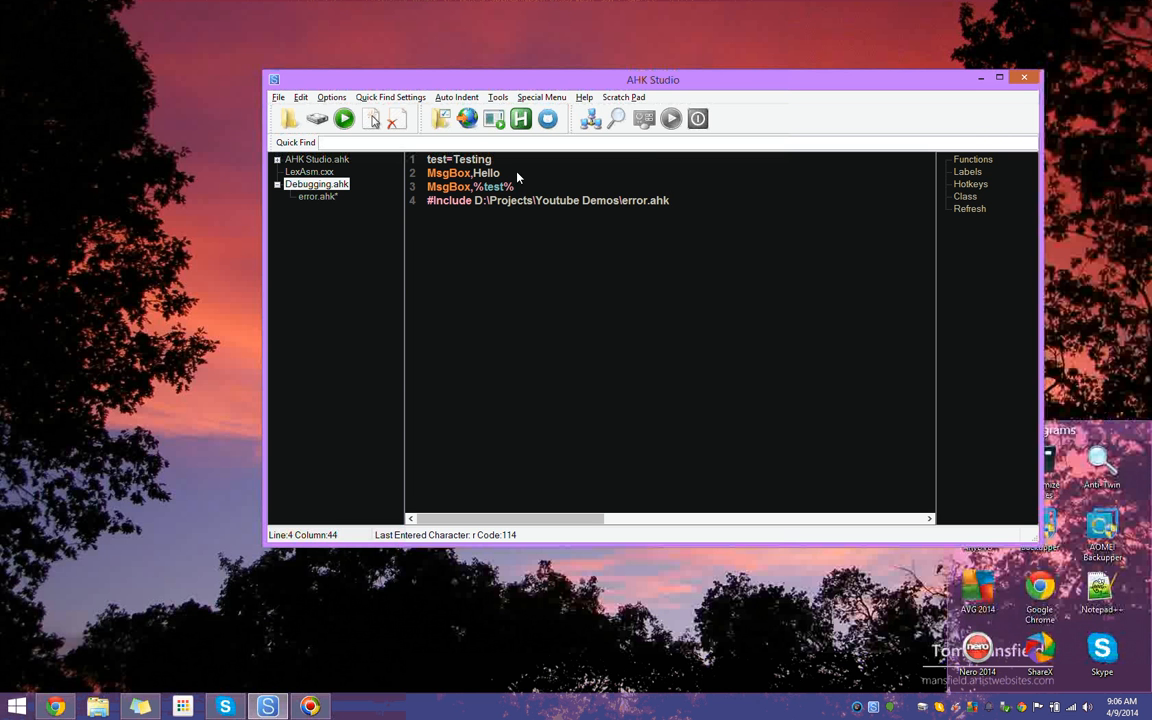
{"action": "mouse_move", "coordinate": [616, 118]}
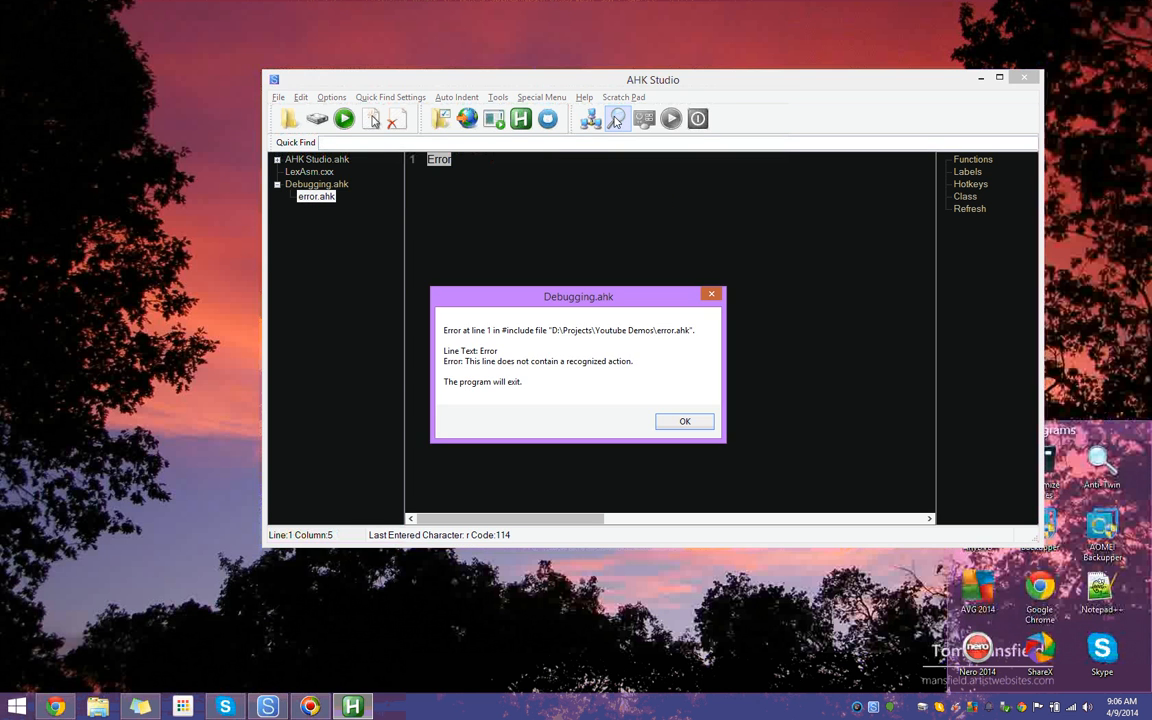
{"action": "mouse_move", "coordinate": [491, 326]}
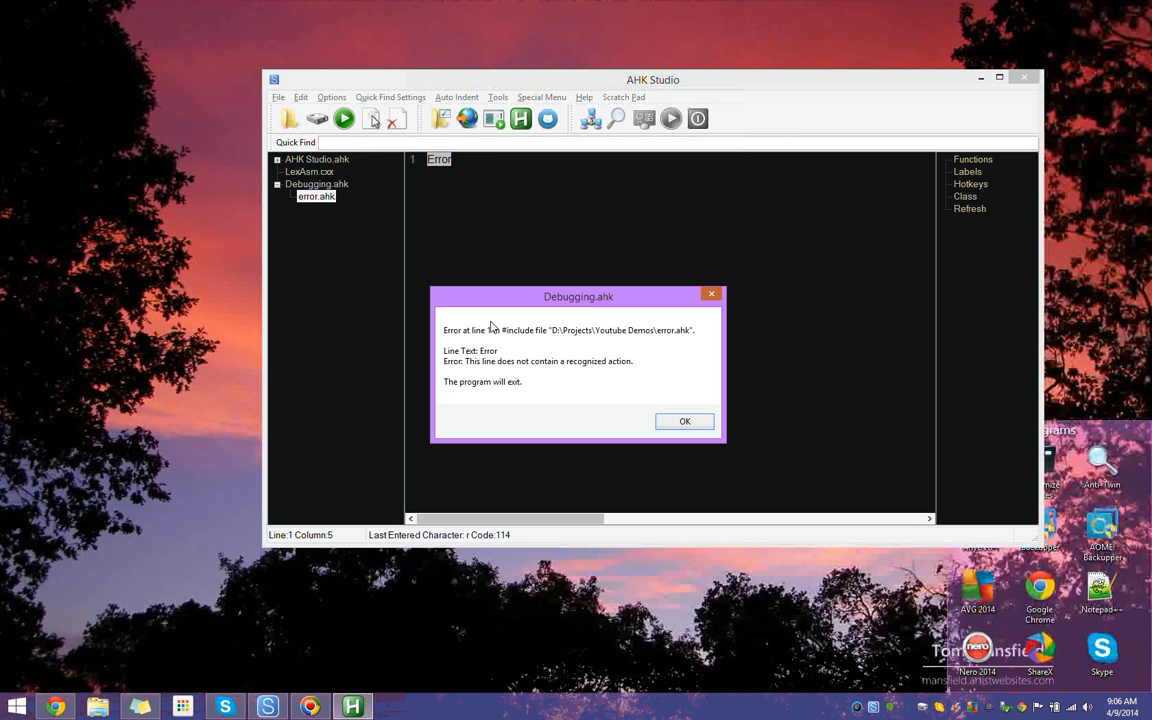
{"action": "mouse_move", "coordinate": [591, 371]}
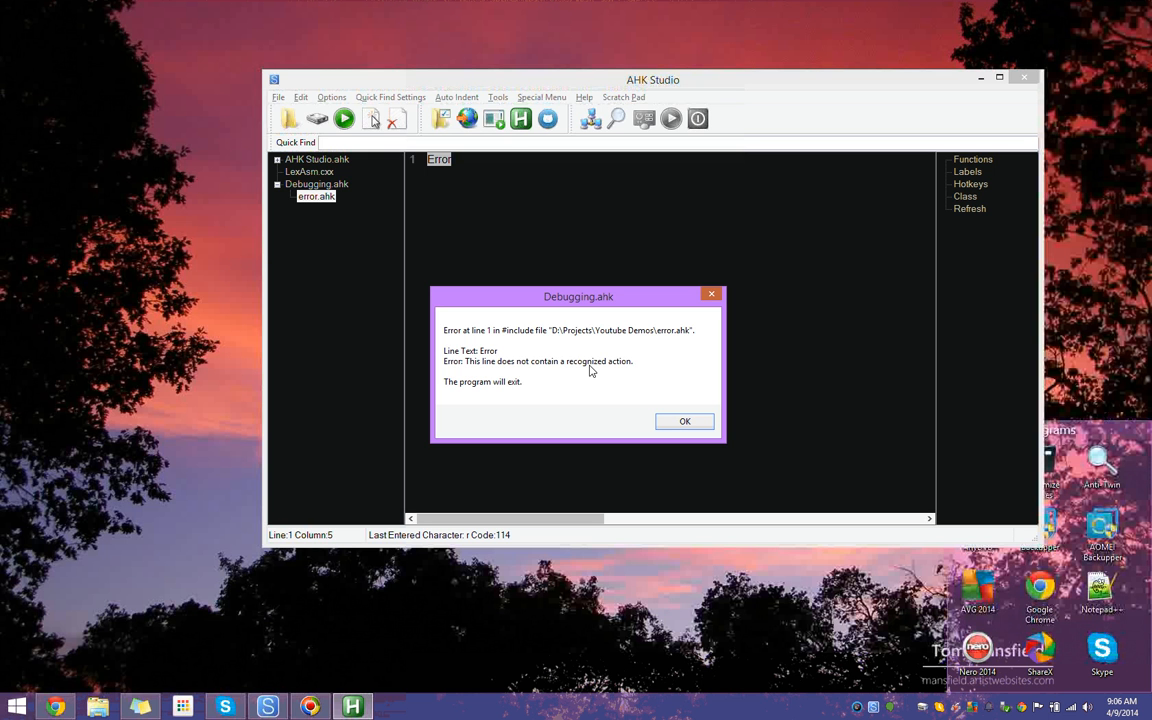
{"action": "mouse_move", "coordinate": [483, 357]}
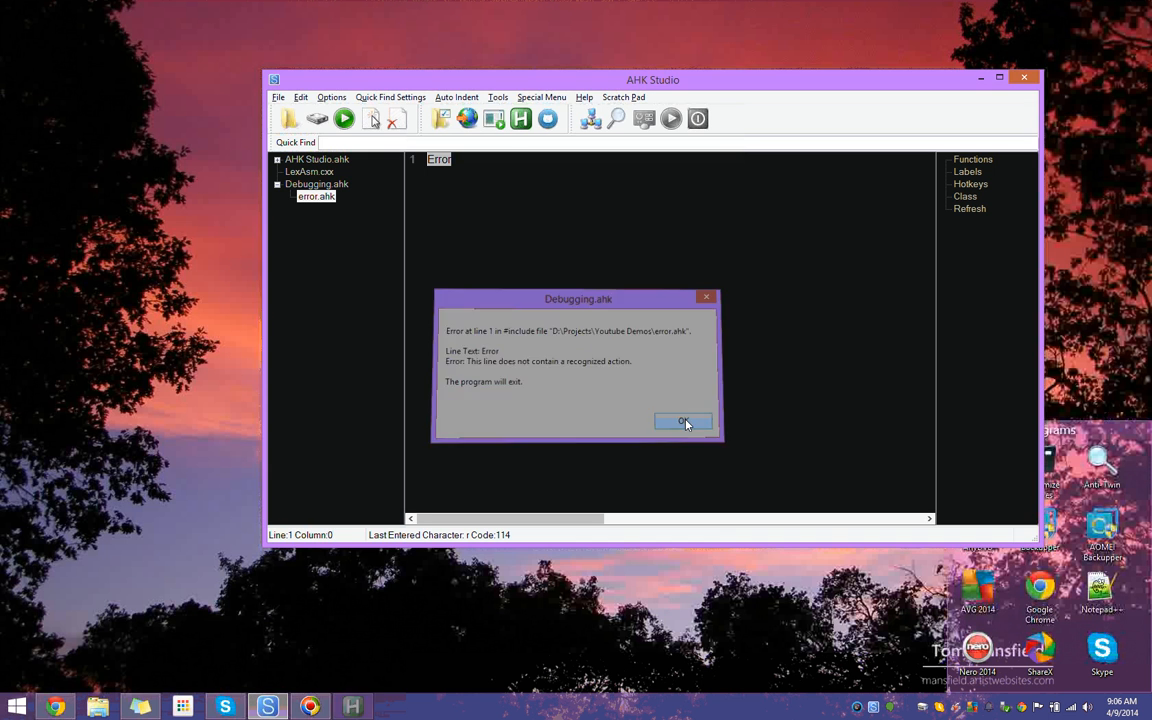
Step: Dismiss the unrecognized-action error dialog for error.ahk
{"action": "left_click", "coordinate": [683, 420]}
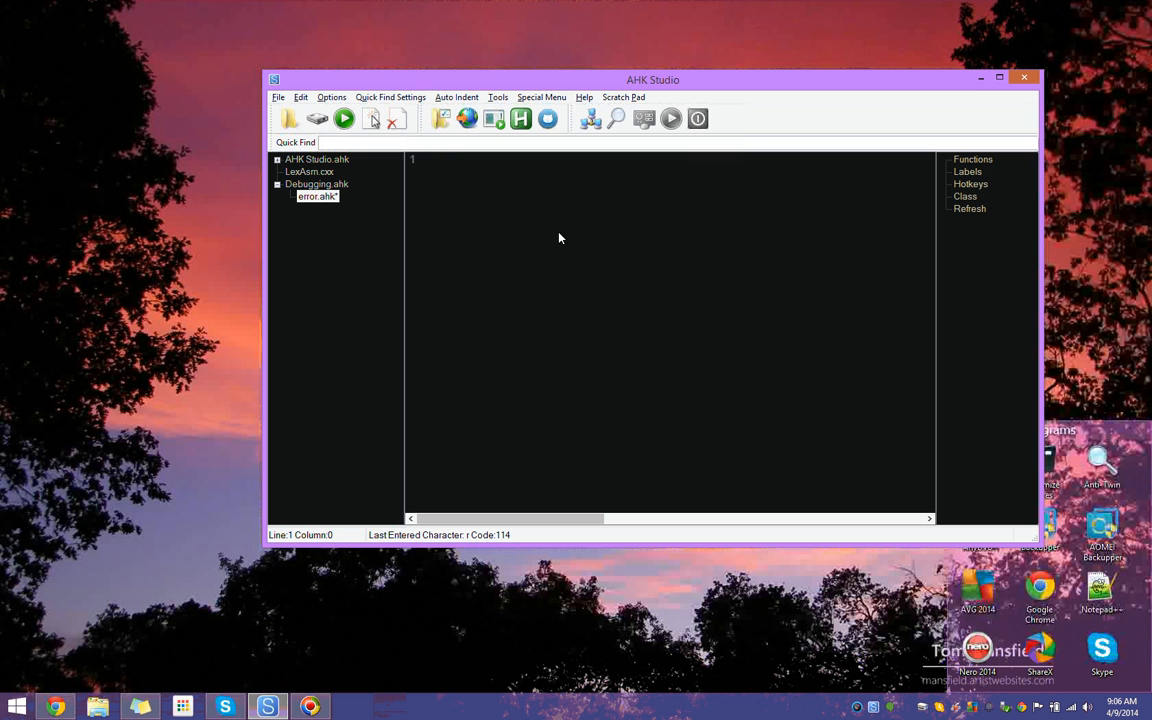
Step: Switch back to Debugging.ahk and start a debugging session
{"action": "left_click", "coordinate": [316, 184]}
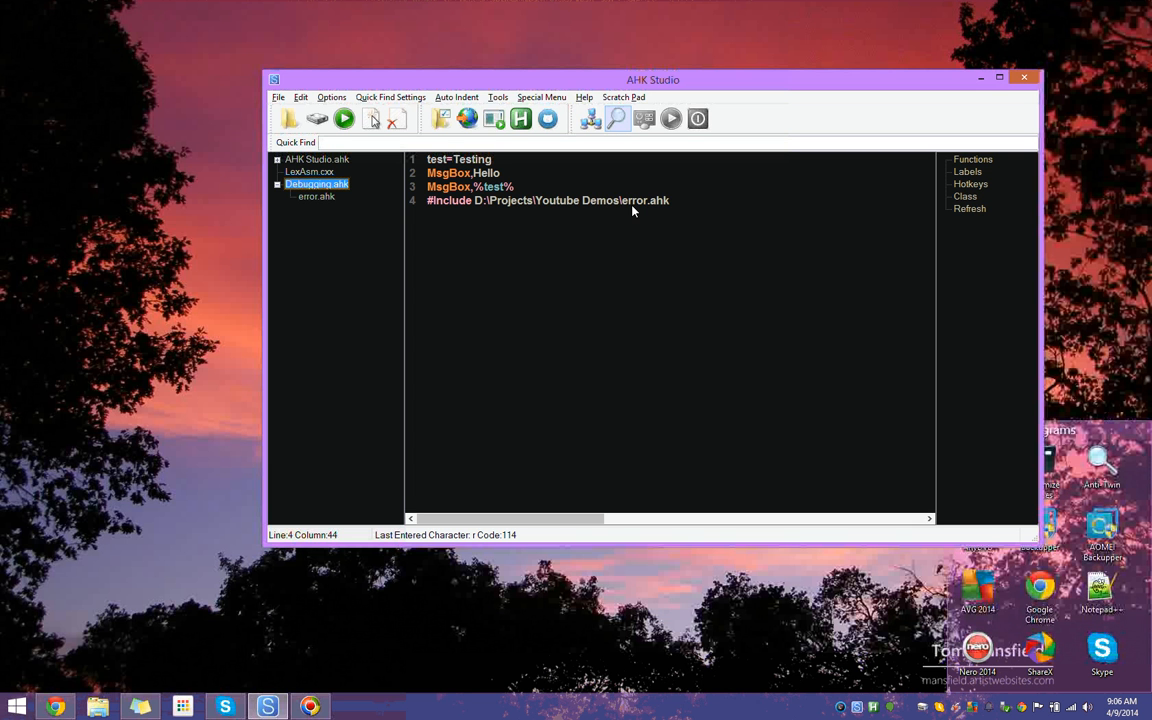
{"action": "left_click", "coordinate": [671, 118]}
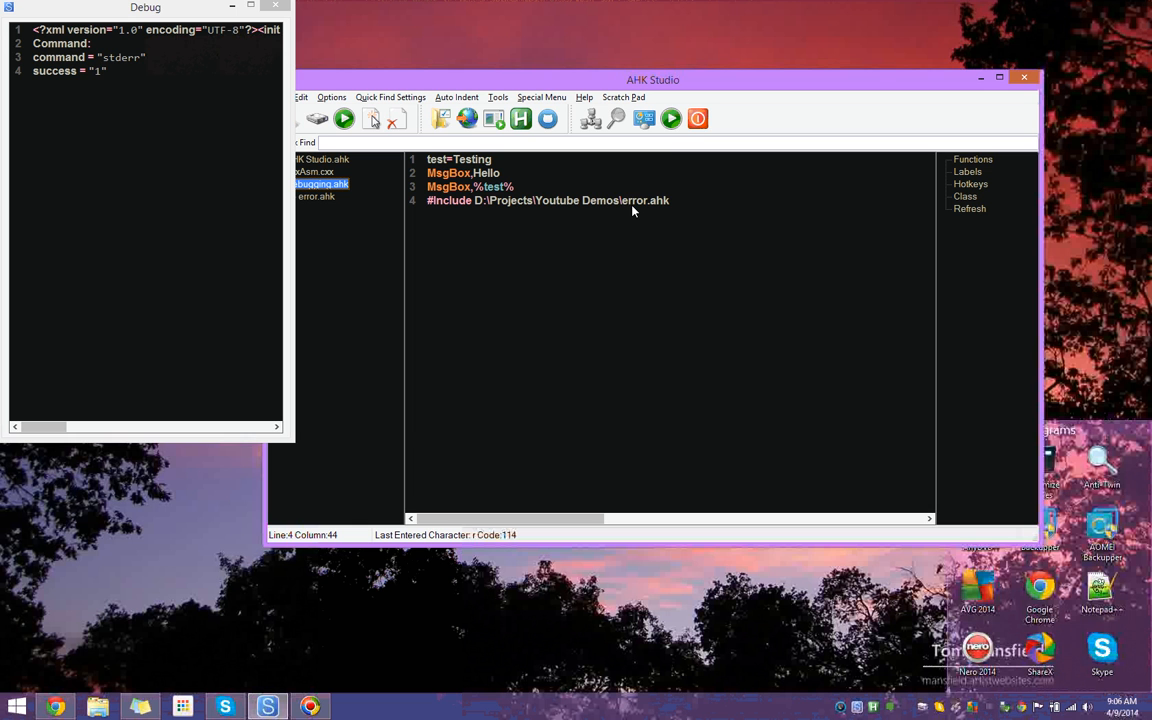
{"action": "mouse_move", "coordinate": [671, 118]}
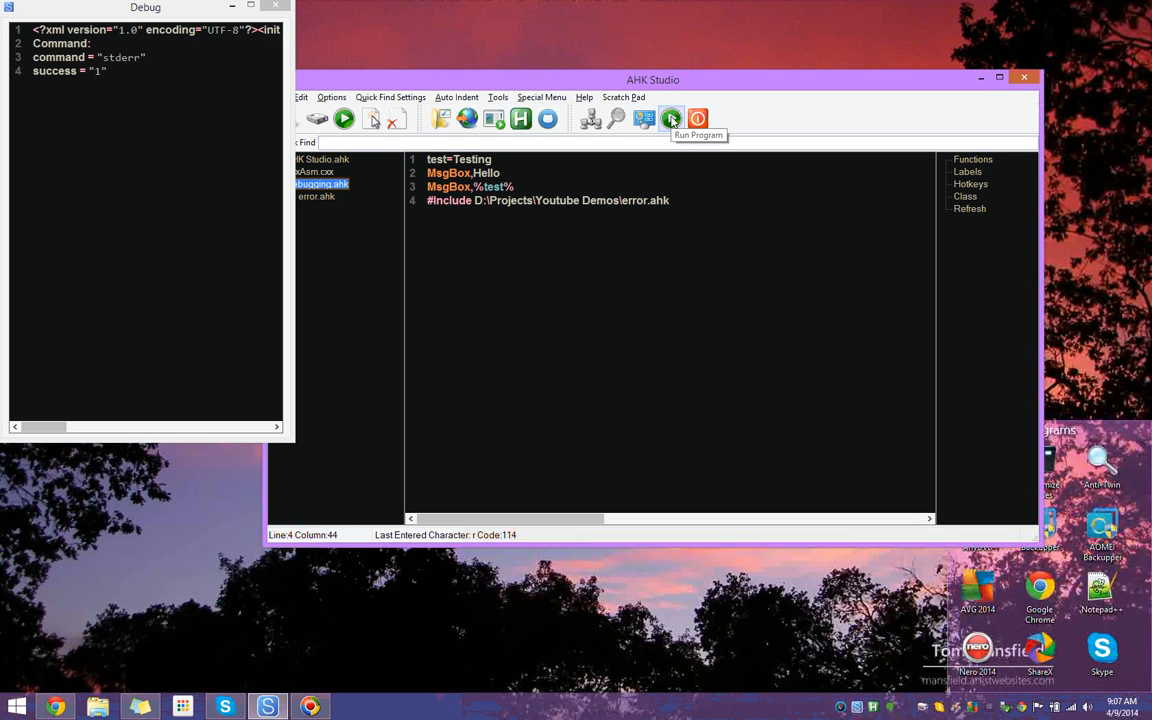
{"action": "mouse_move", "coordinate": [645, 119]}
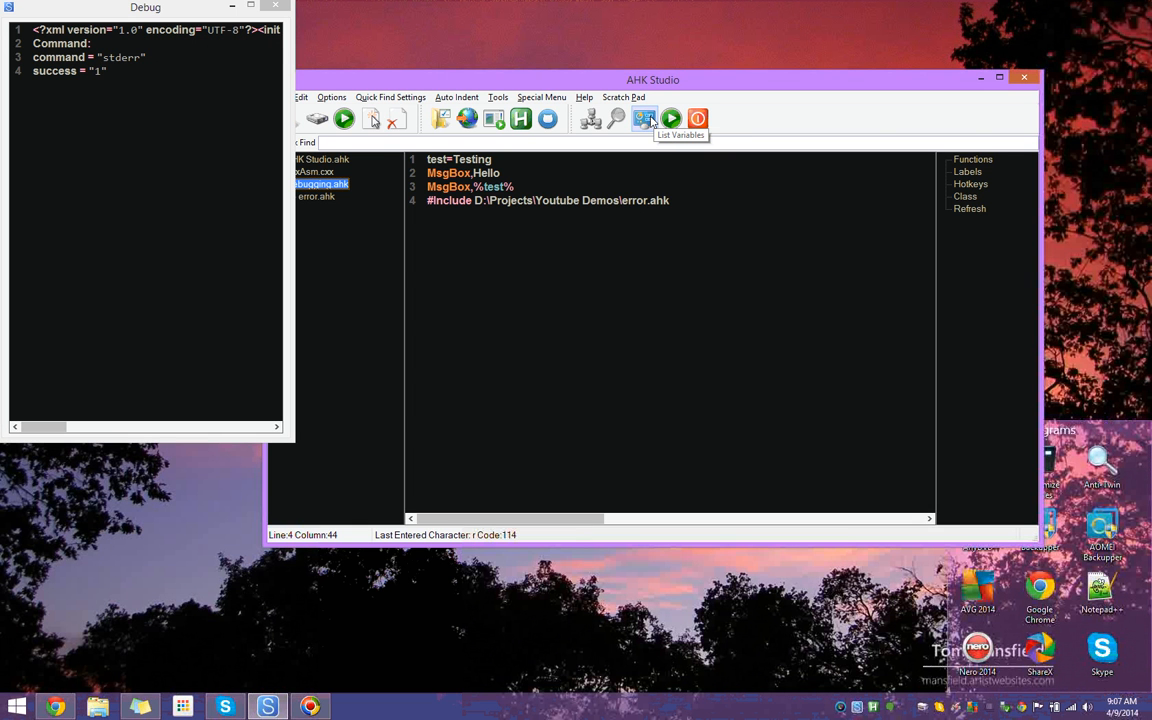
{"action": "mouse_move", "coordinate": [671, 118]}
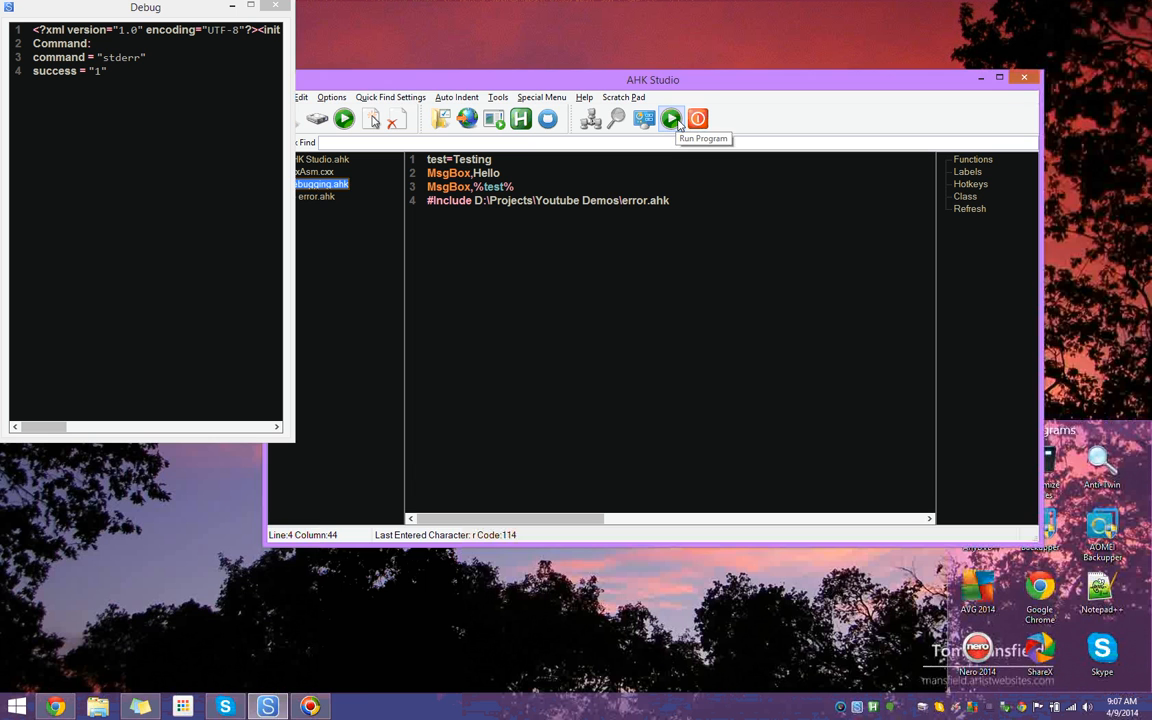
Step: Run Debugging.ahk under the debugger until the Hello message box appears
{"action": "left_click", "coordinate": [670, 118]}
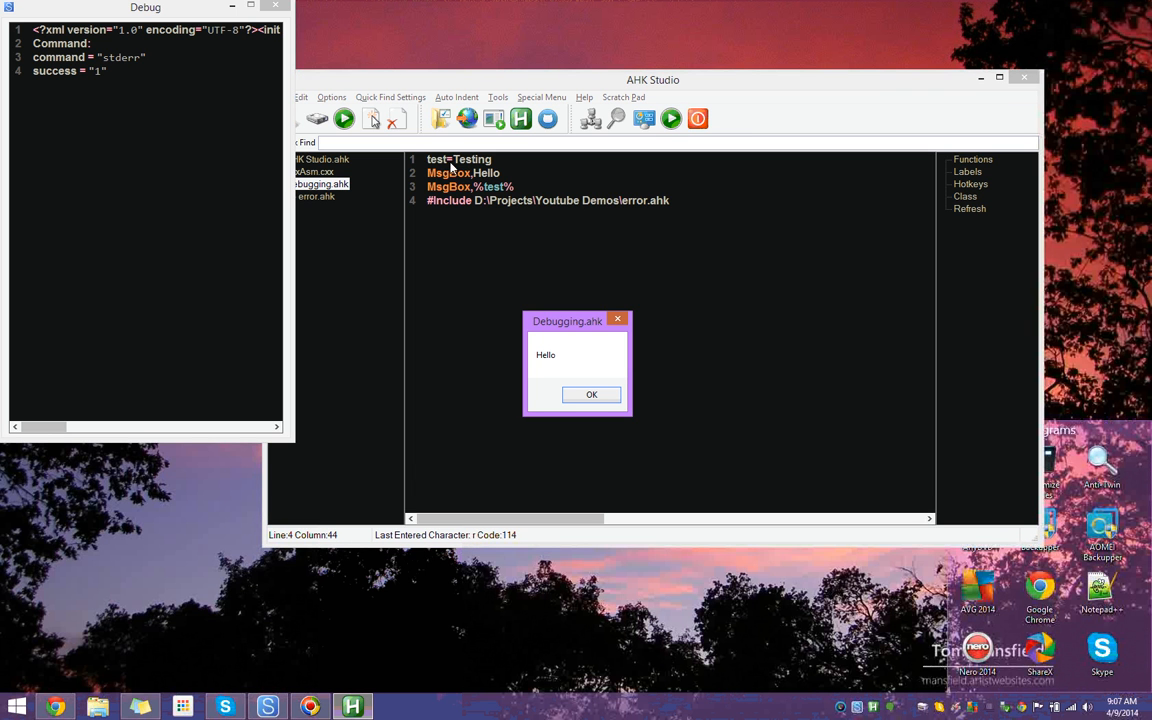
{"action": "mouse_move", "coordinate": [474, 168]}
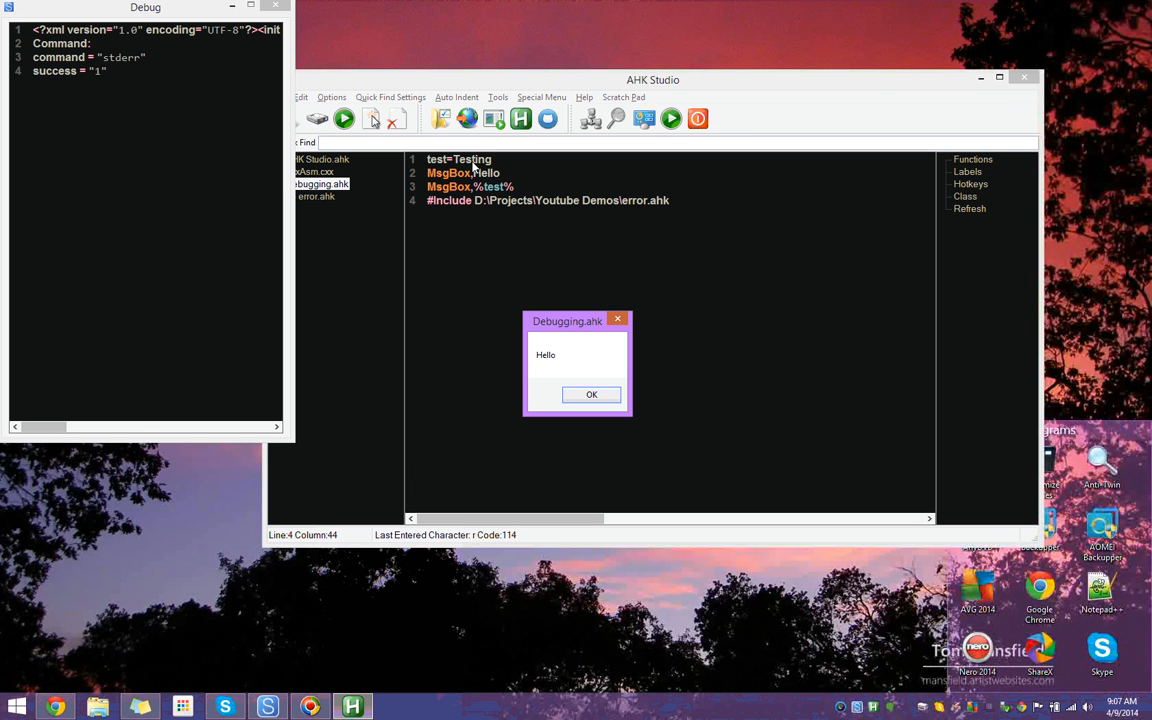
{"action": "mouse_move", "coordinate": [567, 395]}
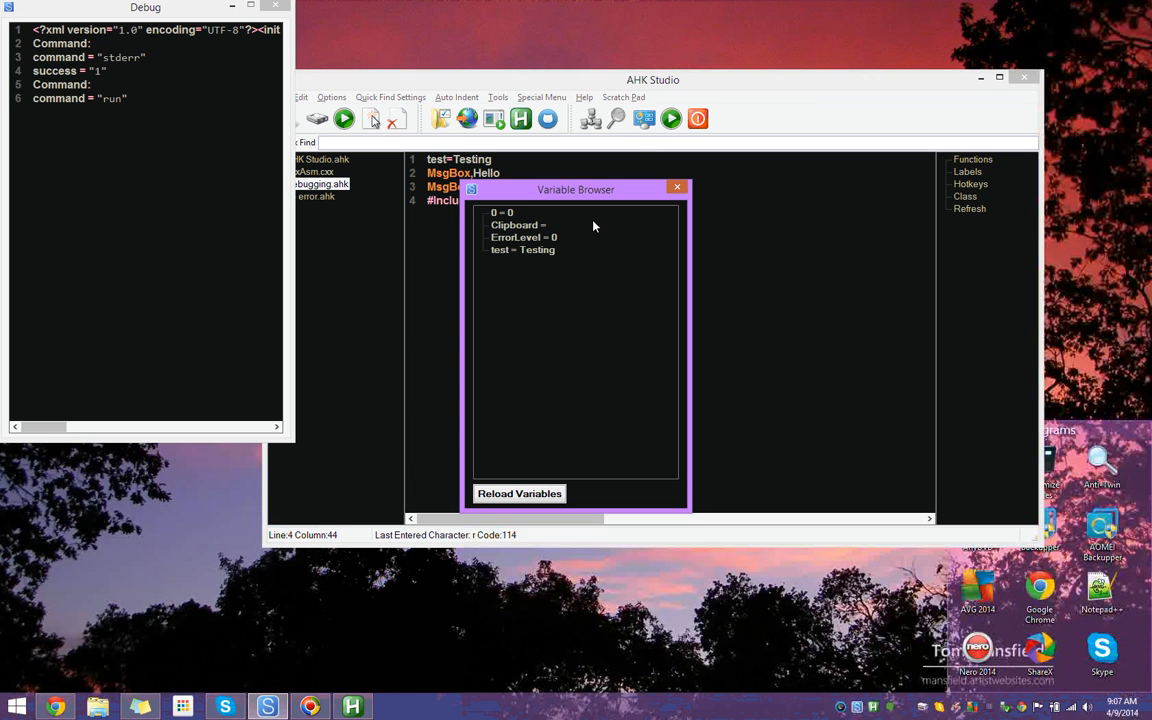
{"action": "mouse_move", "coordinate": [505, 266]}
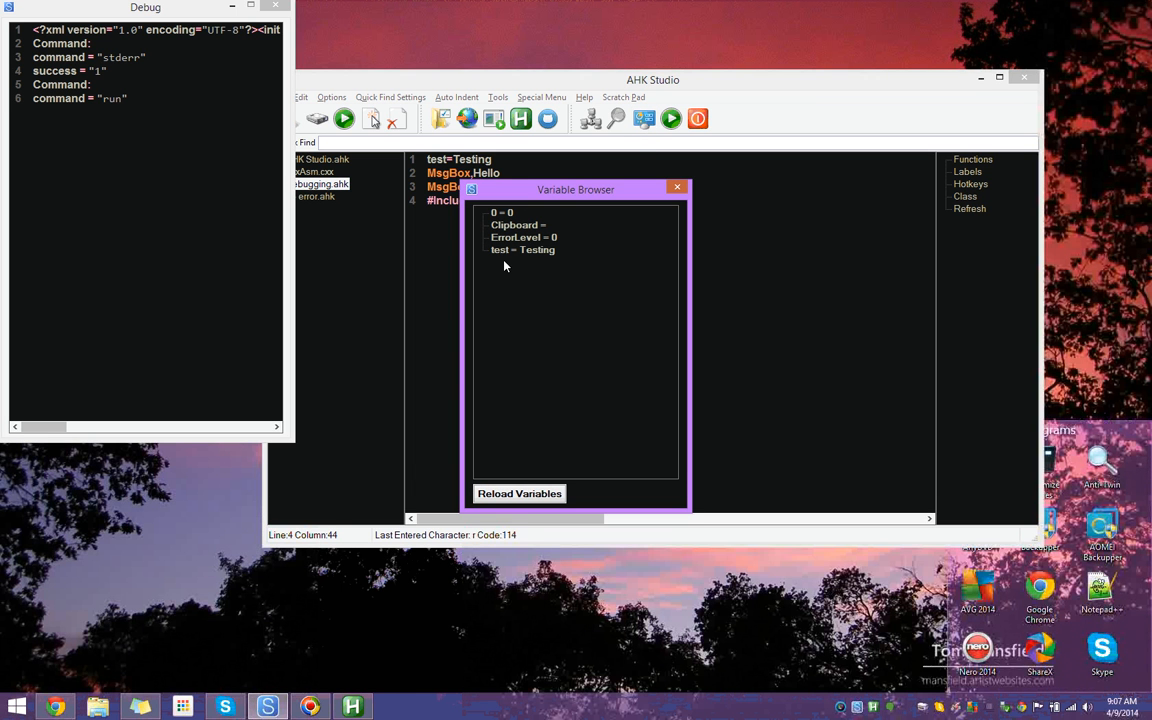
Step: Set the variable test to 123 in the Variable Browser
{"action": "left_click", "coordinate": [522, 249]}
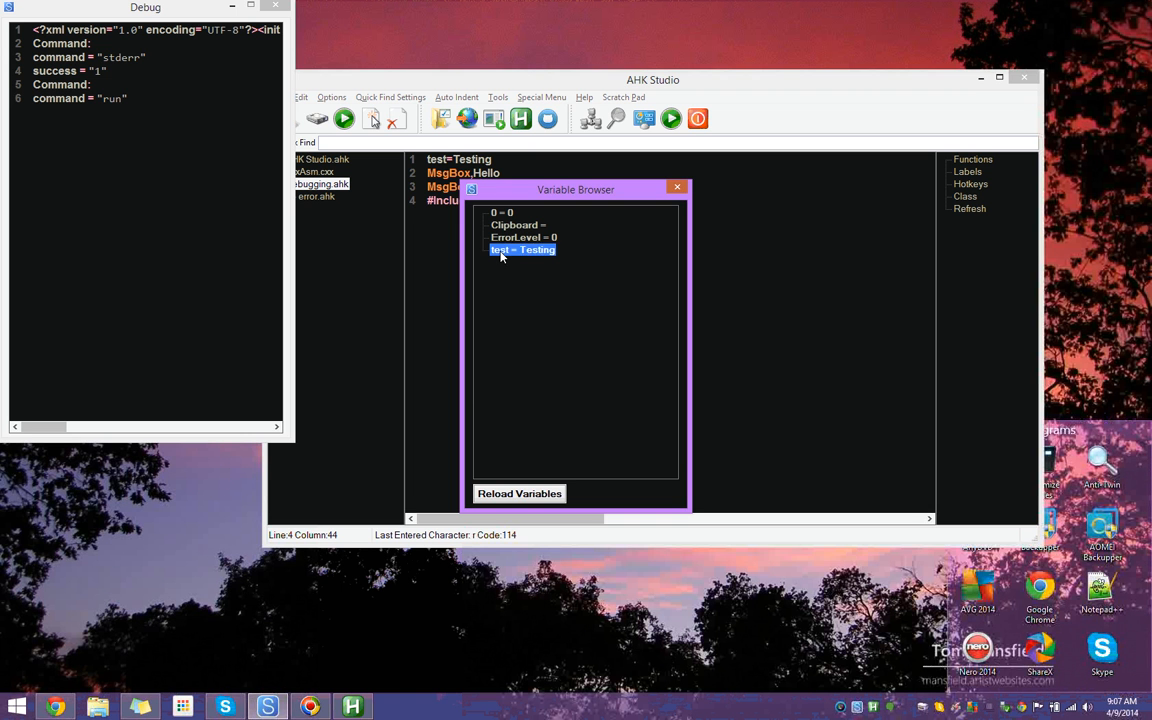
{"action": "double_click", "coordinate": [522, 249]}
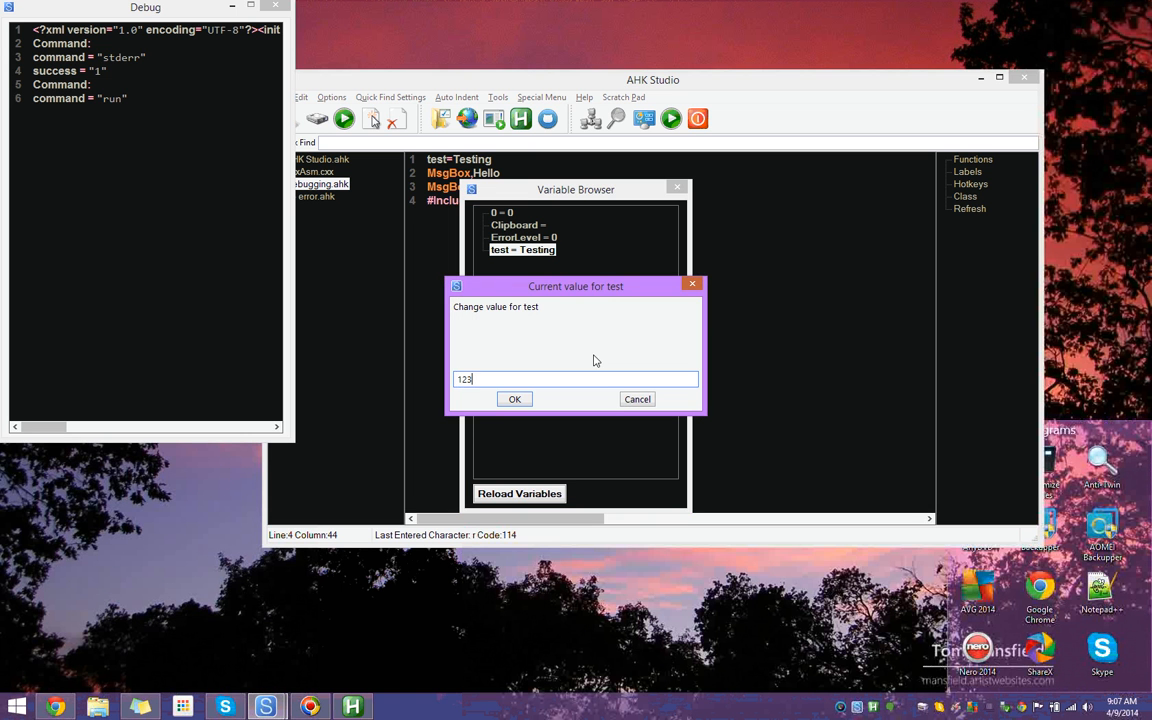
{"action": "left_click", "coordinate": [514, 398]}
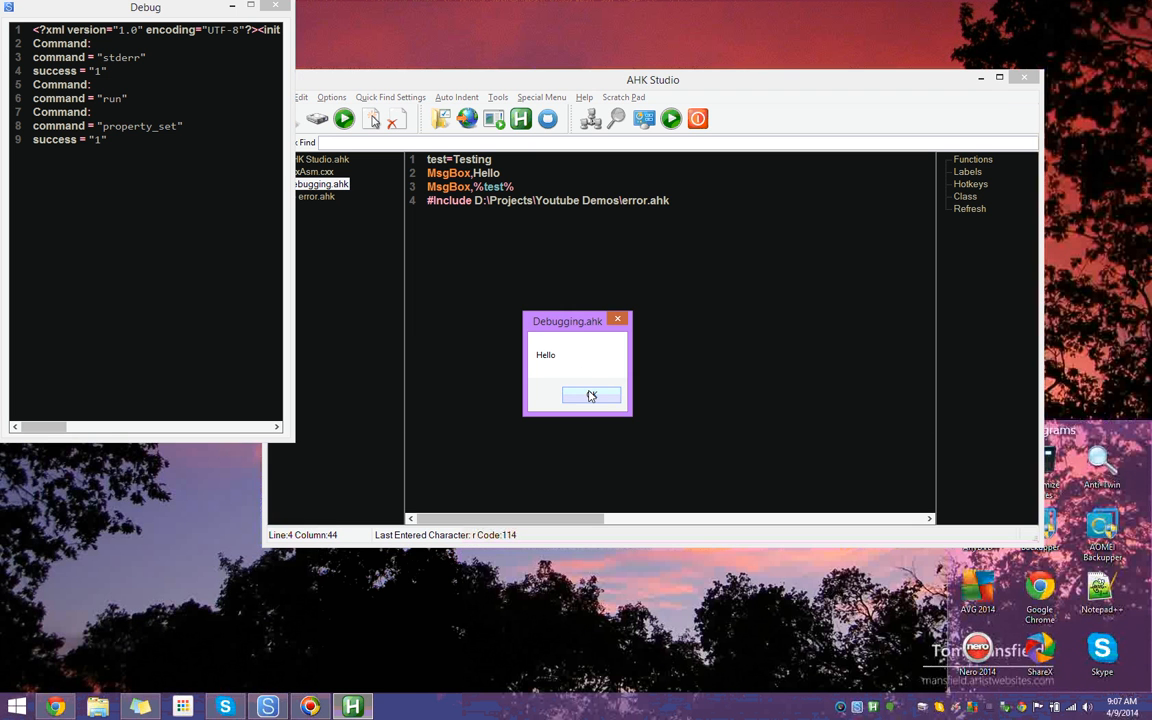
Step: Dismiss the Hello and 123 message boxes so the script exits and debugging ends
{"action": "left_click", "coordinate": [590, 395]}
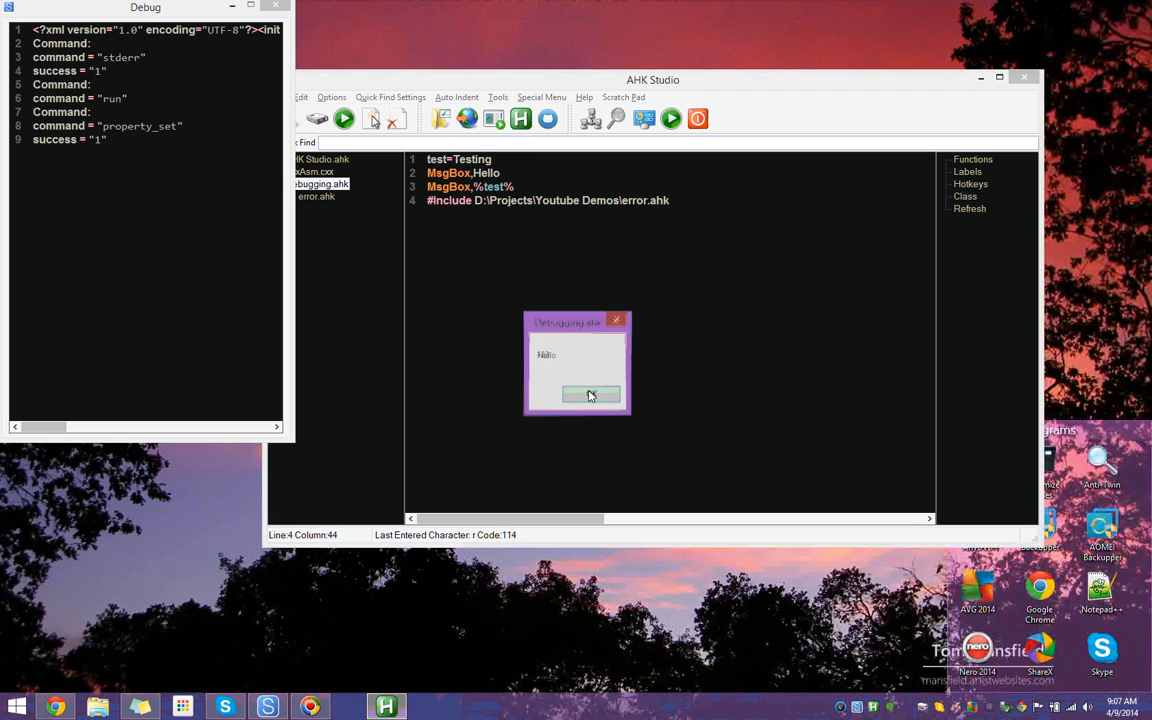
{"action": "left_click", "coordinate": [591, 394]}
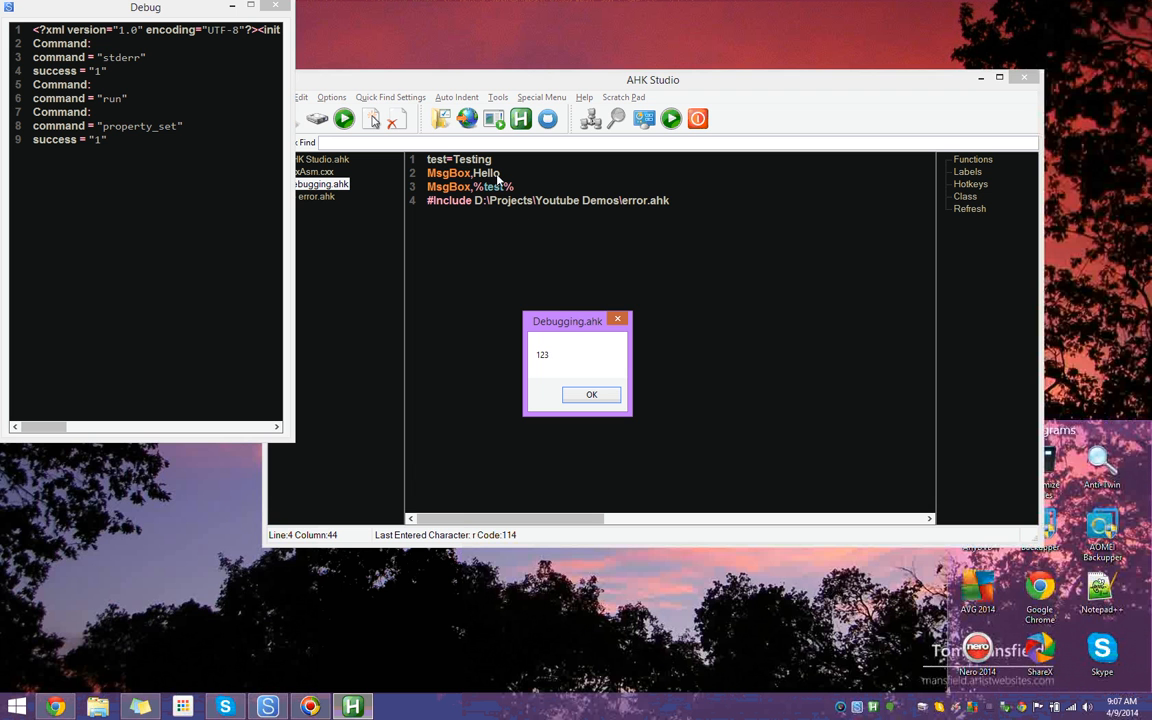
{"action": "mouse_move", "coordinate": [560, 258]}
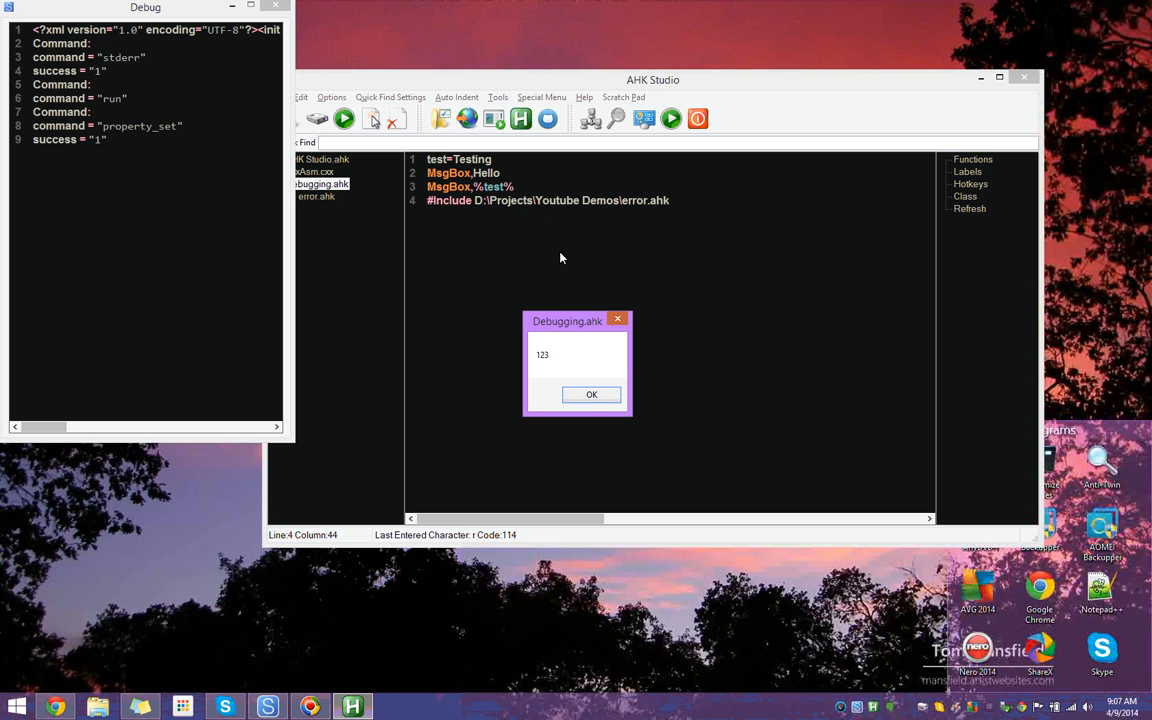
{"action": "left_click", "coordinate": [591, 394]}
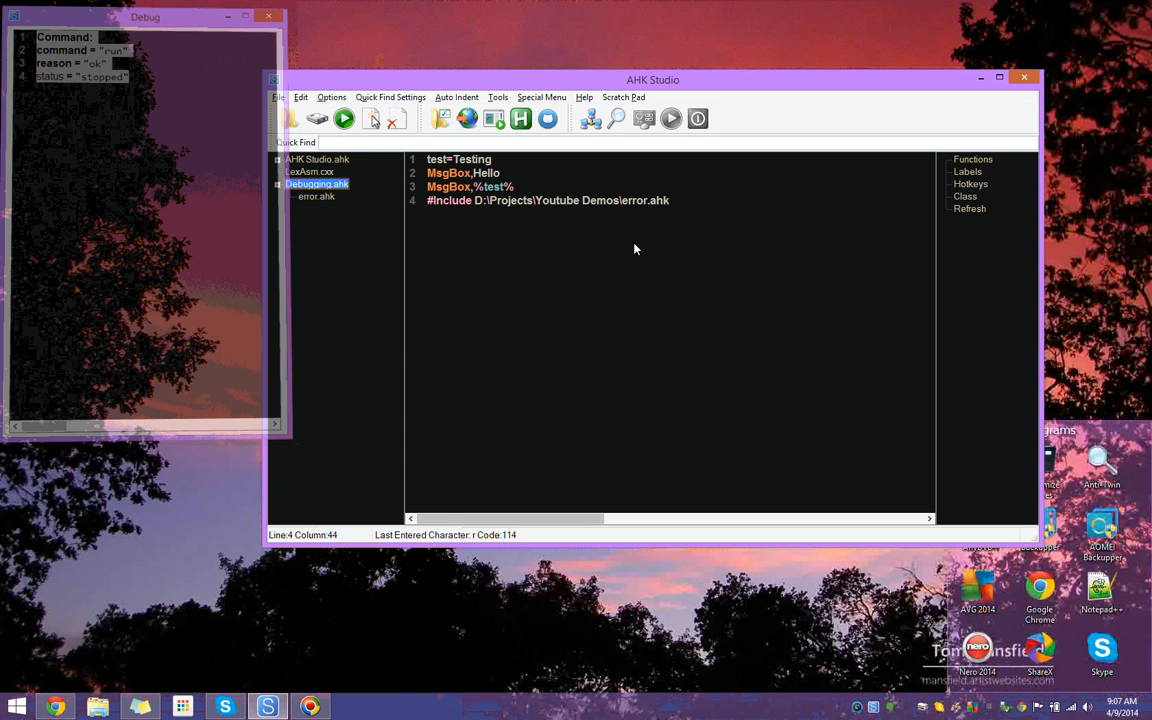
{"action": "left_click", "coordinate": [268, 17]}
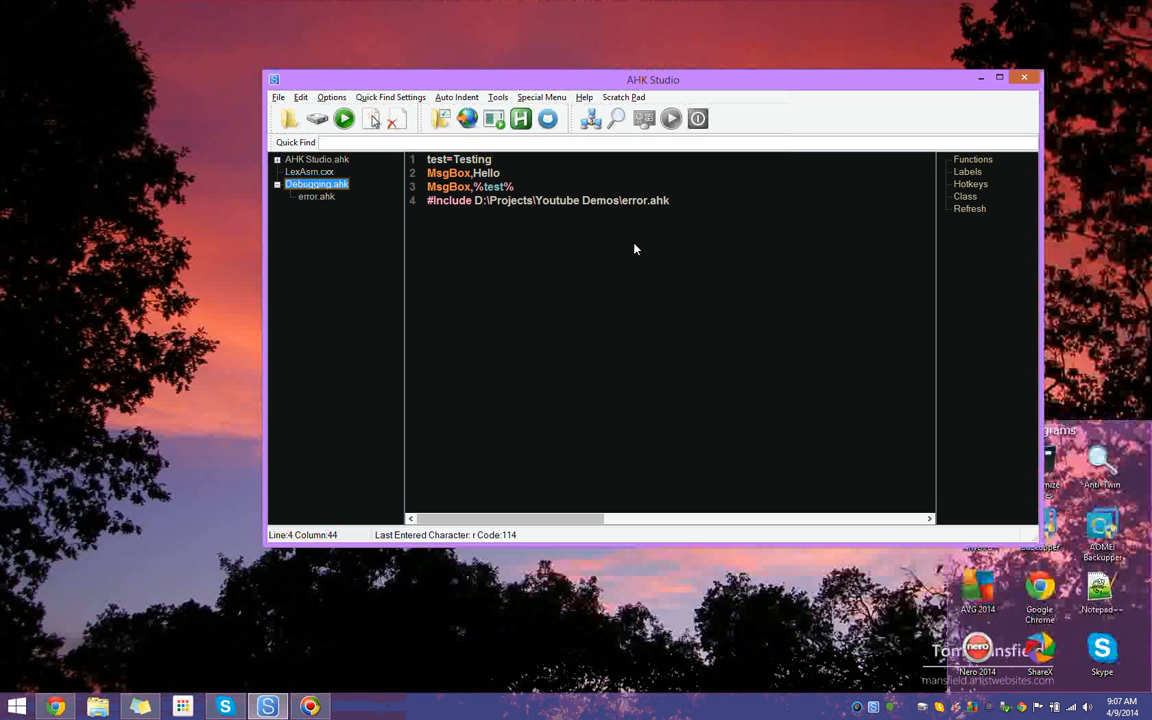